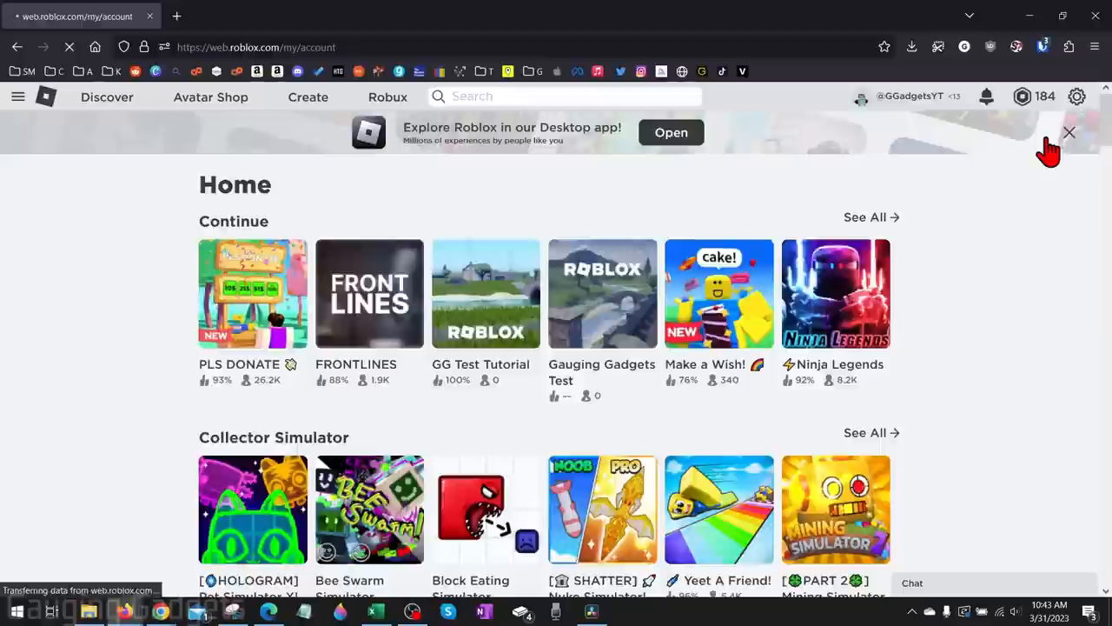
View the Privacy settings showing Account Restrictions enabled
{"action": "left_click", "coordinate": [1076, 97]}
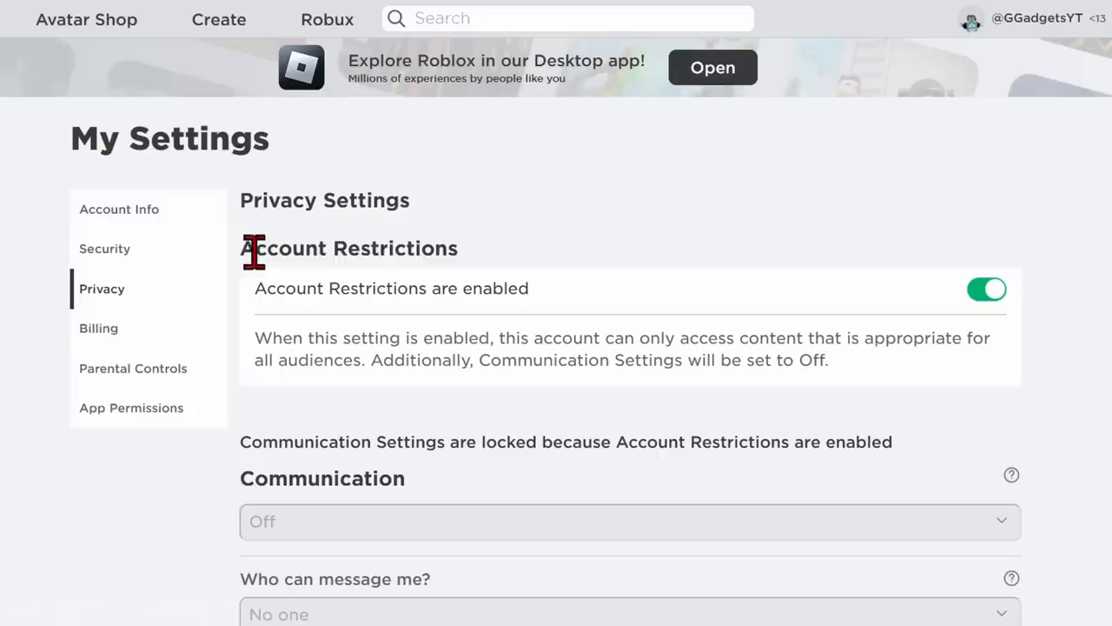
{"action": "left_click", "coordinate": [987, 288]}
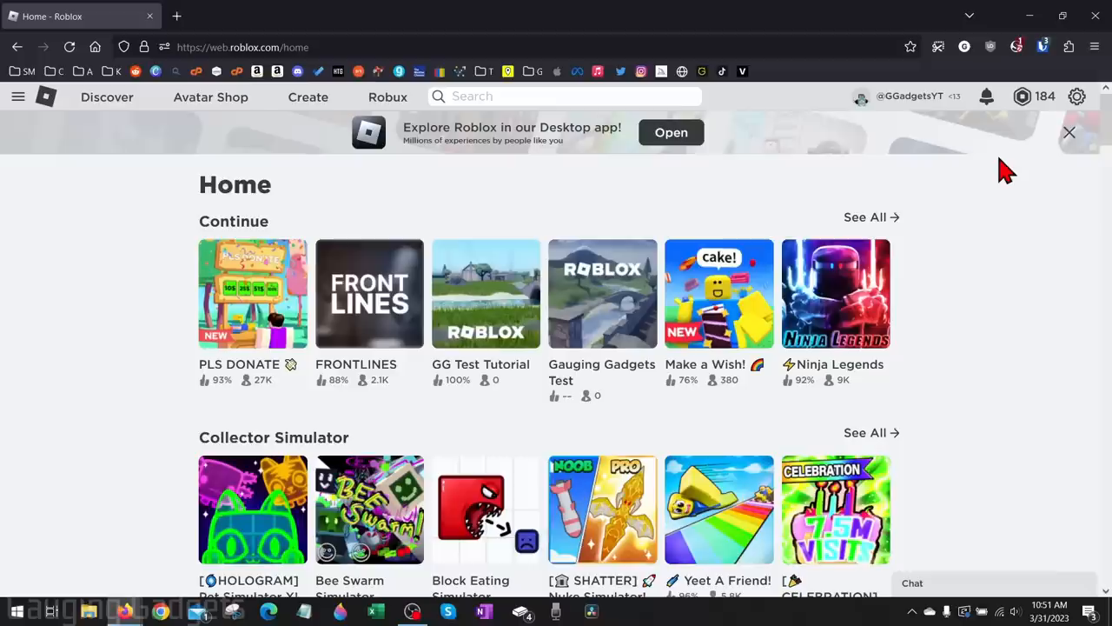
{"action": "mouse_move", "coordinate": [961, 120]}
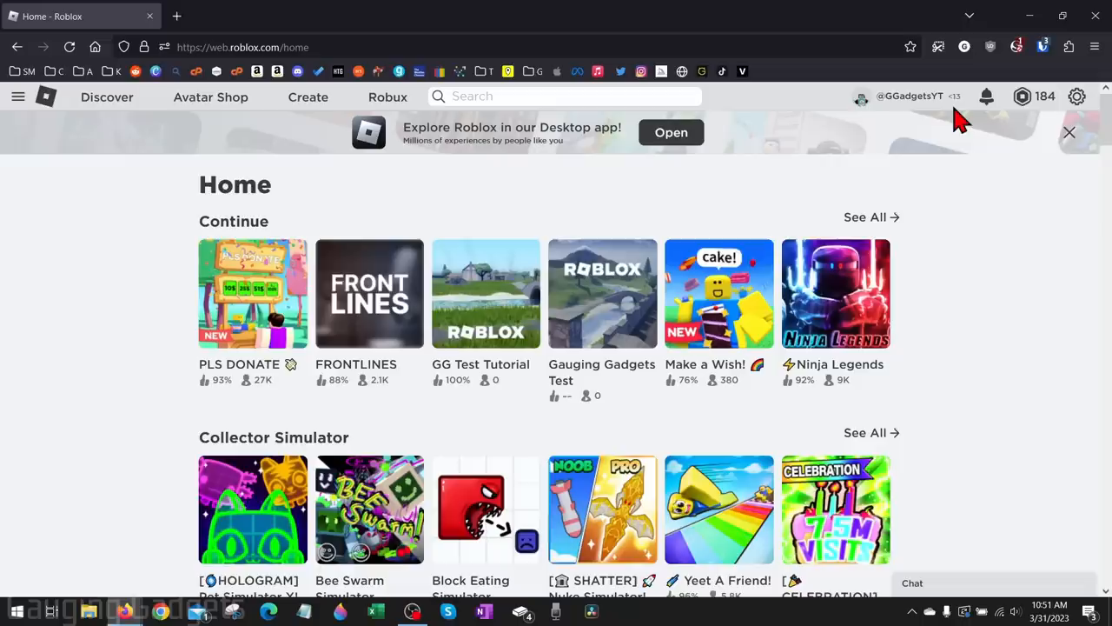
Open the FRONTLINES experience page from the home page's Continue row
{"action": "left_click", "coordinate": [370, 293]}
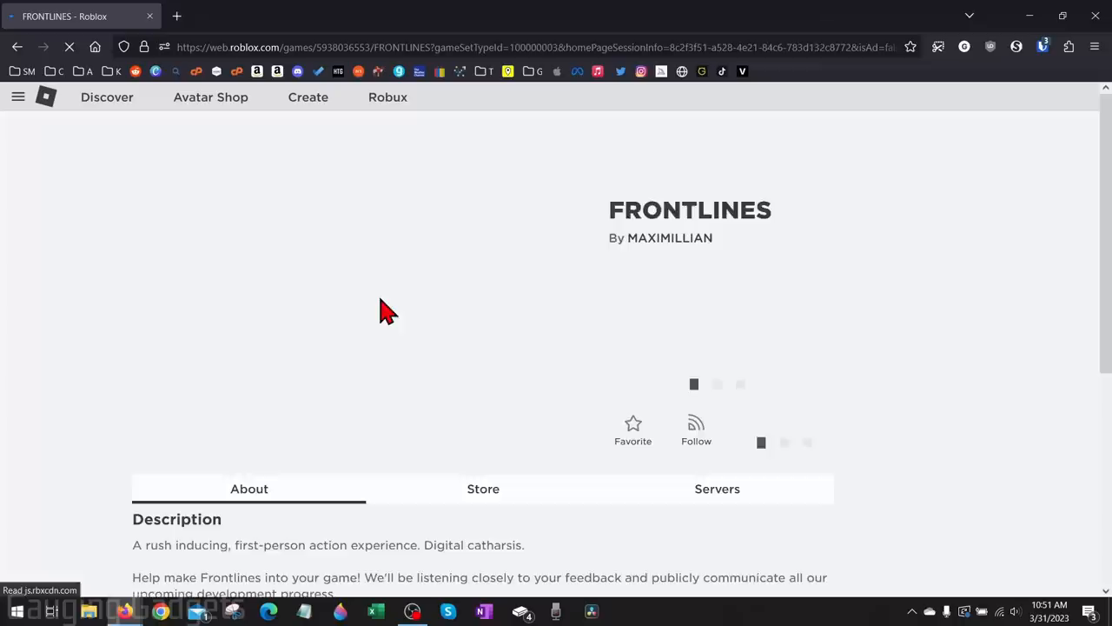